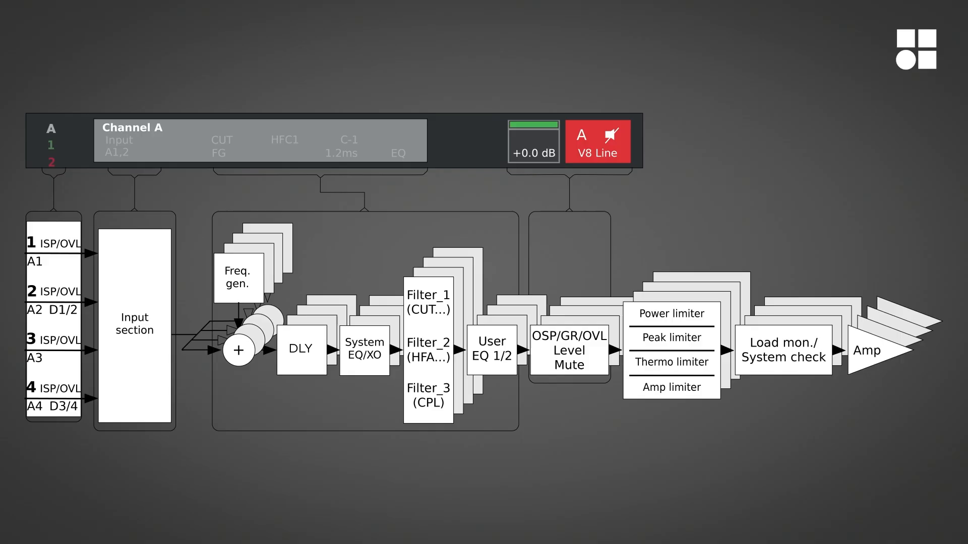
Bring up the on-screen keyboard editor for Channel A's name
left_click(492, 349)
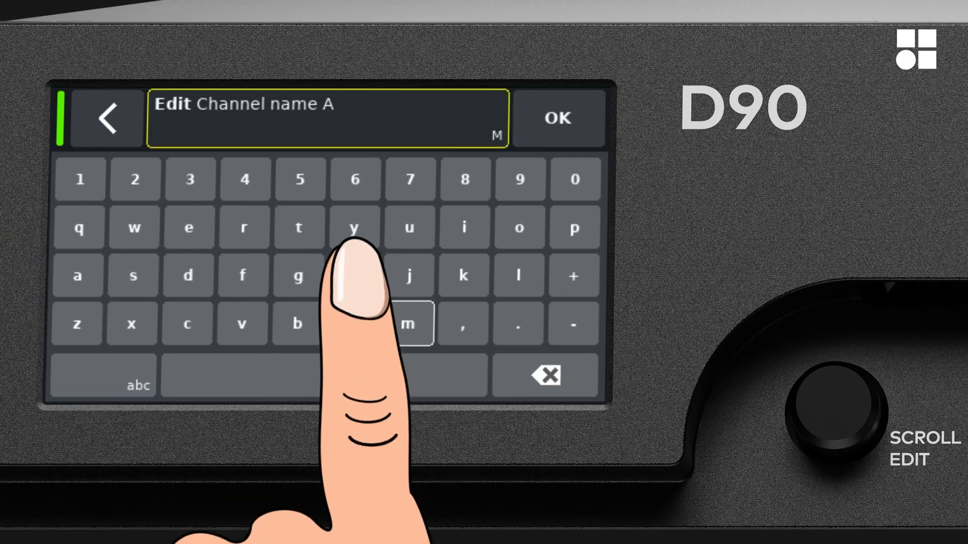
Enter 'My channel' as the new name and confirm it
left_click(187, 323)
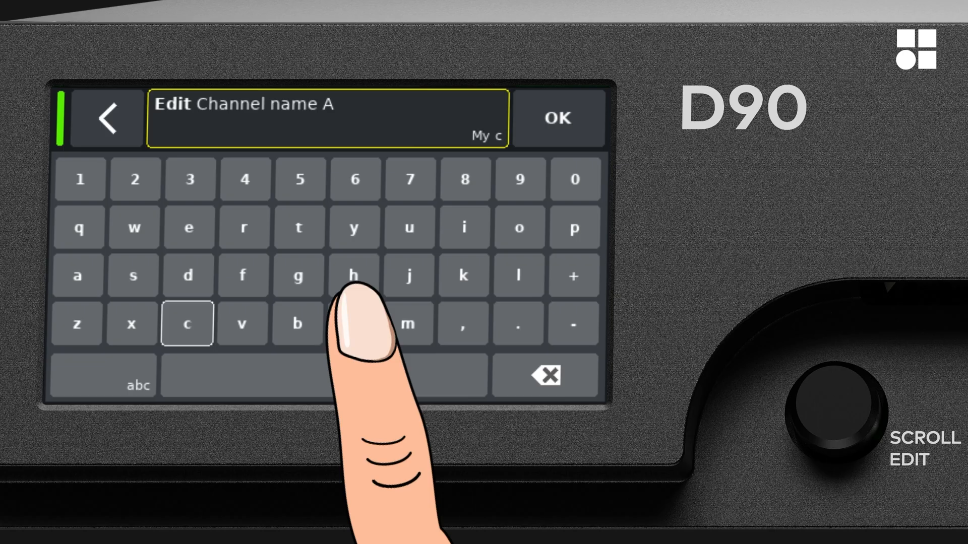
left_click(190, 226)
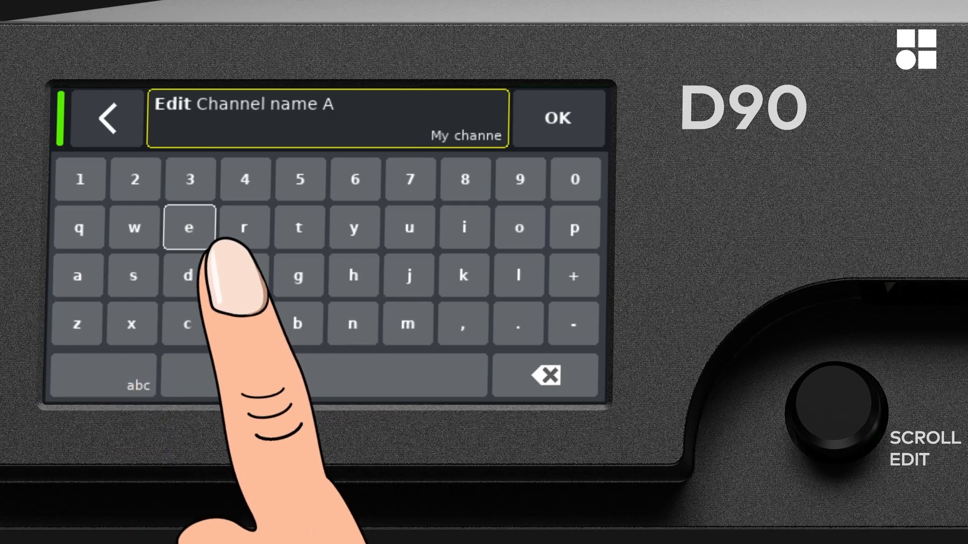
left_click(519, 275)
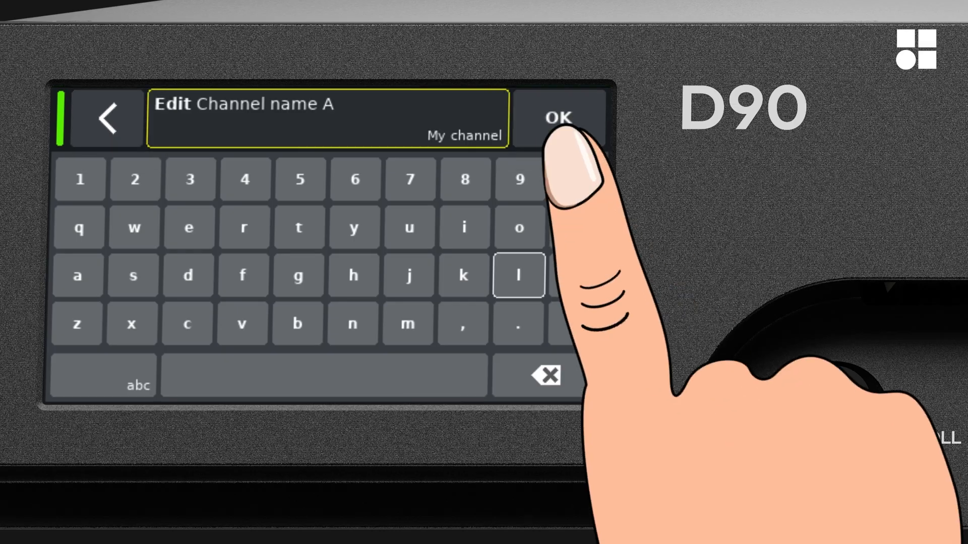
left_click(557, 119)
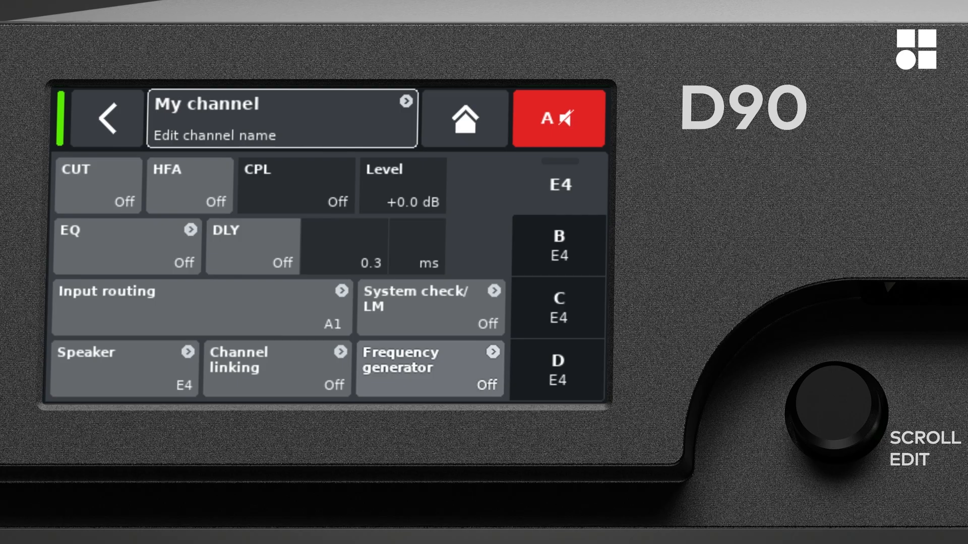
left_click(412, 185)
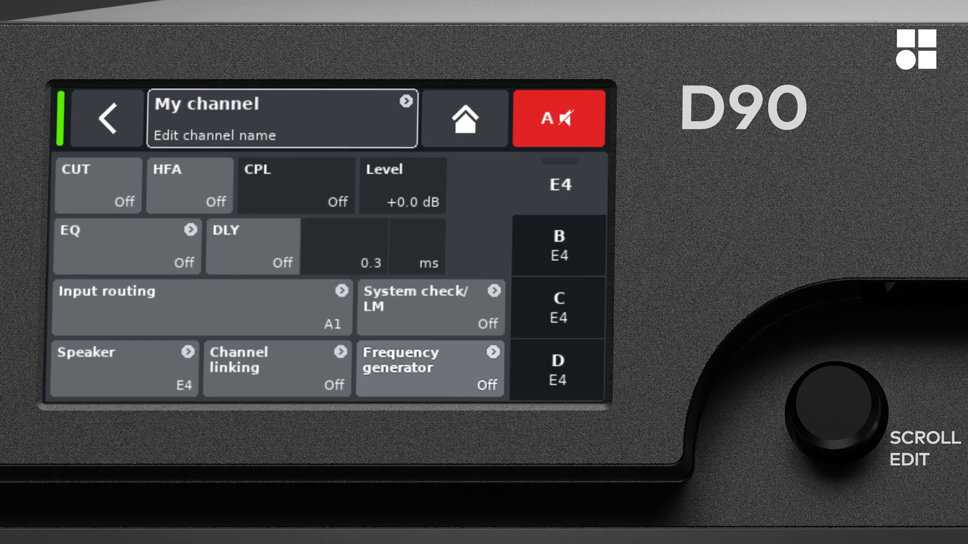
left_click(184, 262)
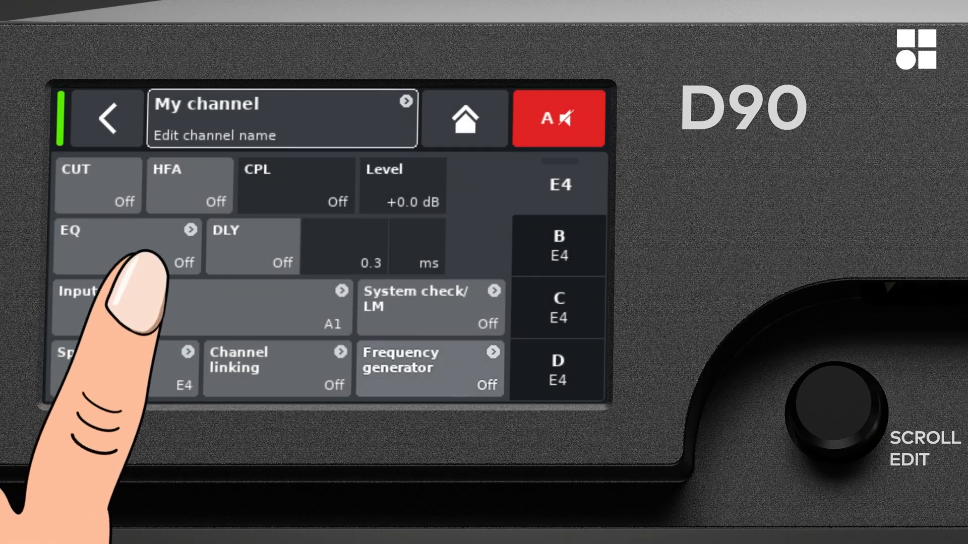
left_click(126, 244)
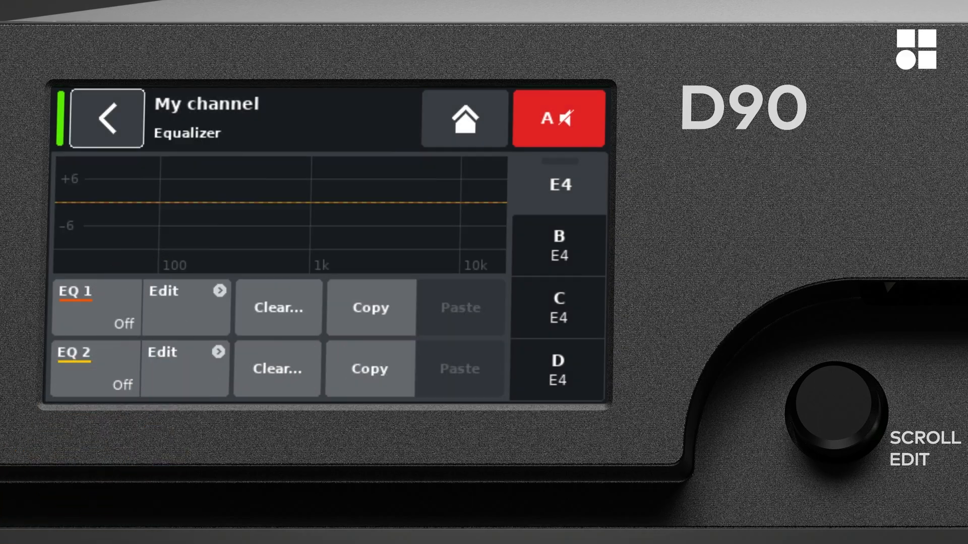
left_click(96, 309)
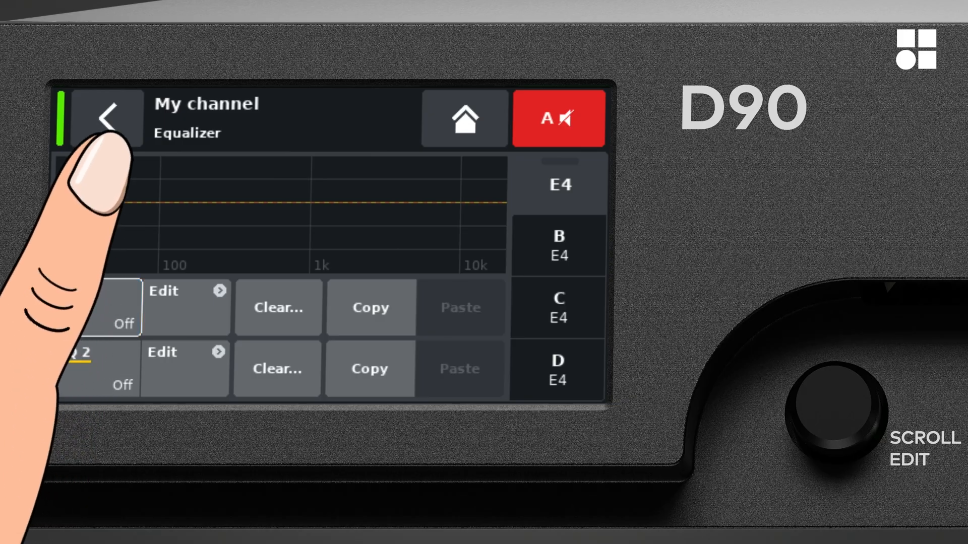
left_click(109, 119)
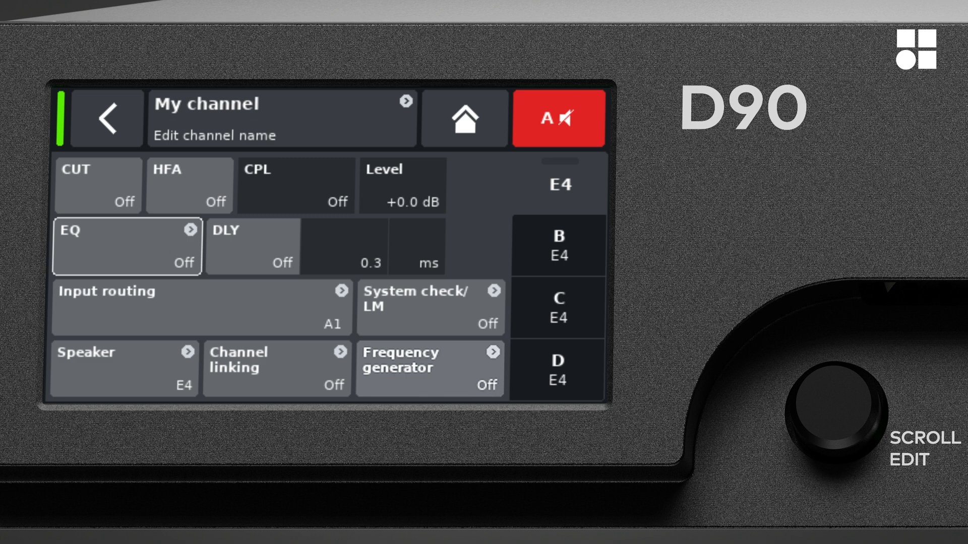
Turn My channel's delay on and adjust the delay time toward 1.3 ms with the scroll knob
left_click(252, 245)
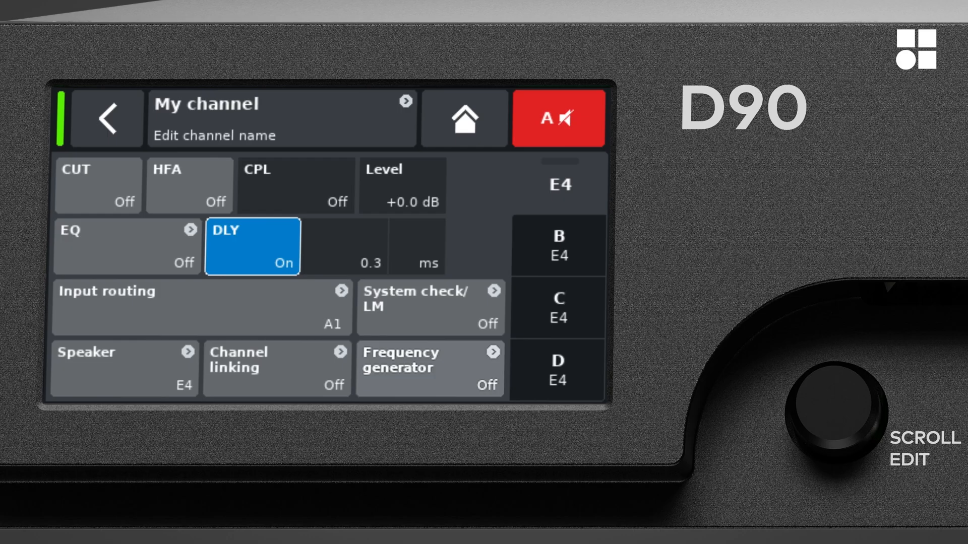
left_click(343, 248)
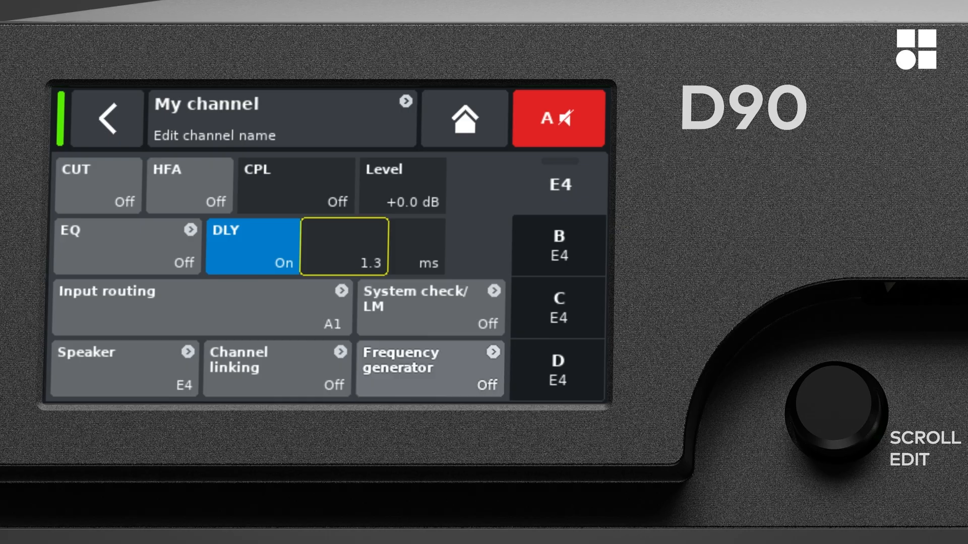
left_click(418, 246)
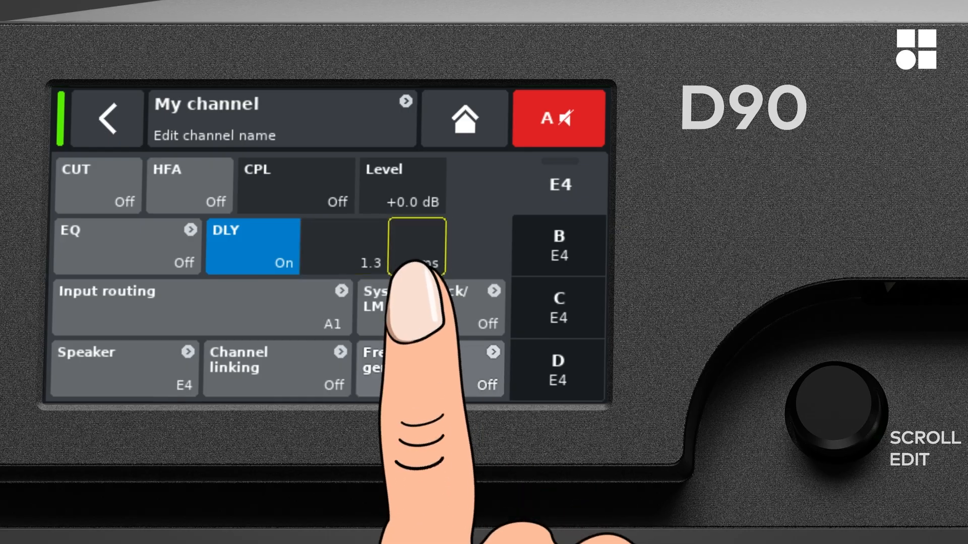
scroll("down", 3)
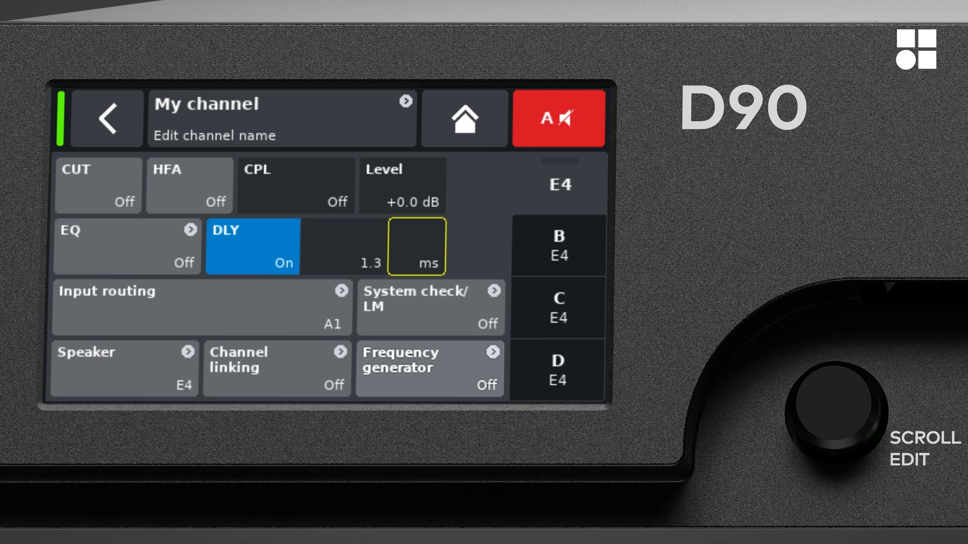
left_click(202, 308)
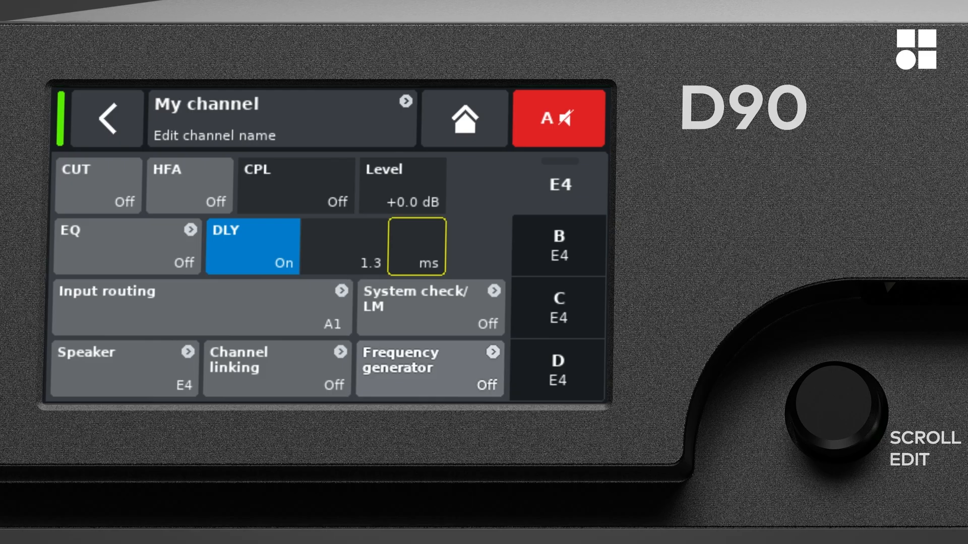
left_click(332, 323)
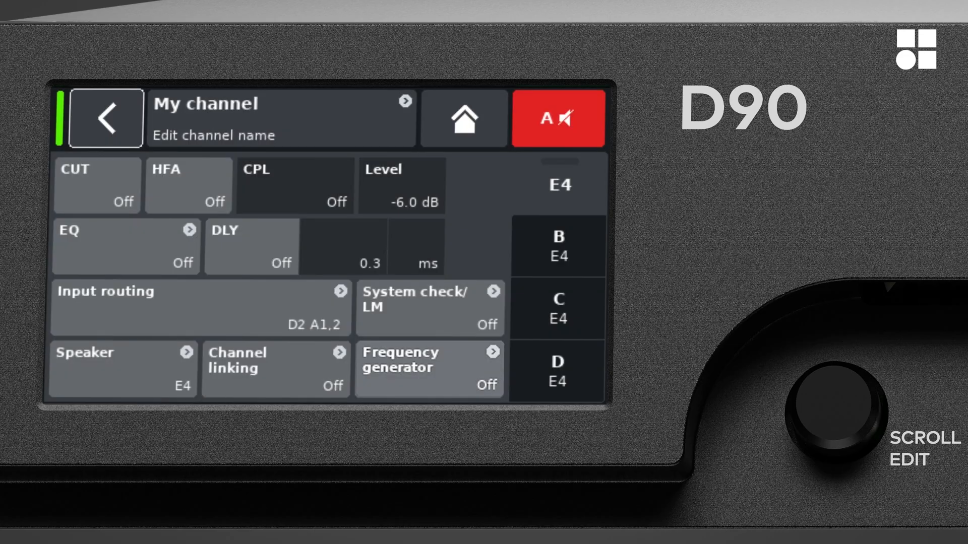
Show My channel's Speaker setup page listing the current E4 speaker
left_click(121, 369)
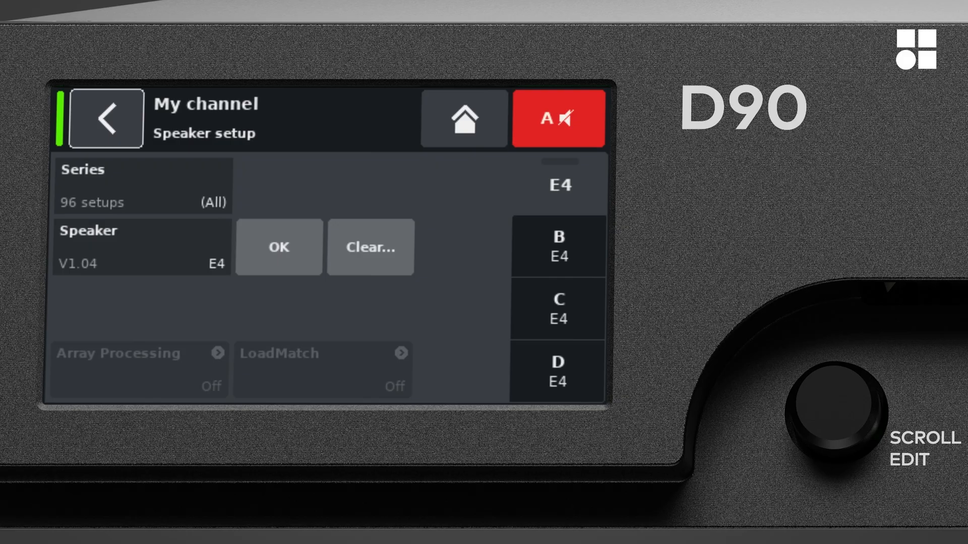
left_click(143, 185)
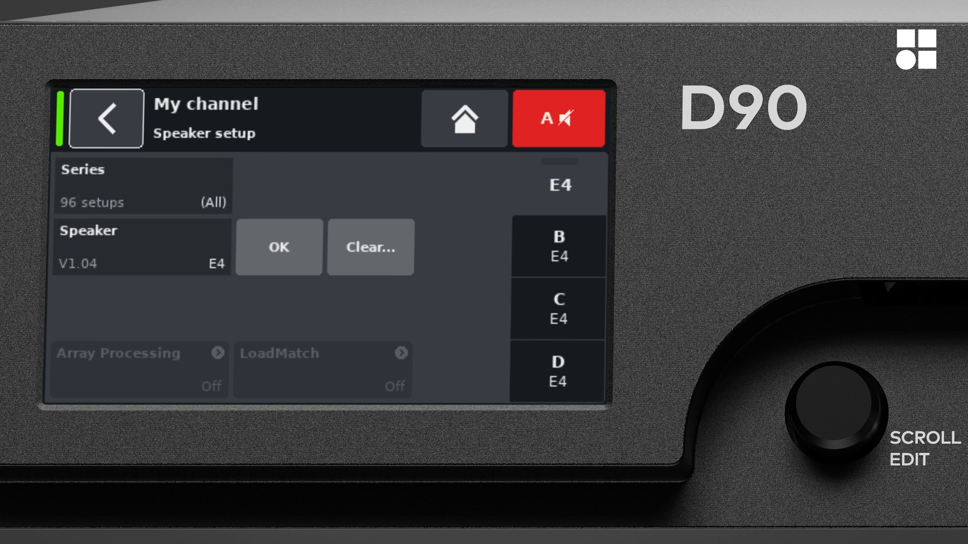
left_click(141, 250)
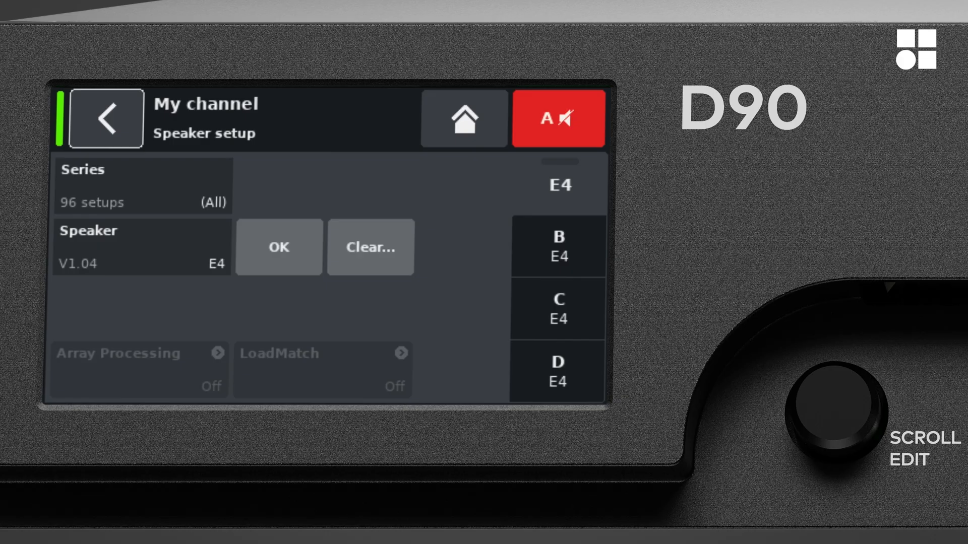
left_click(151, 189)
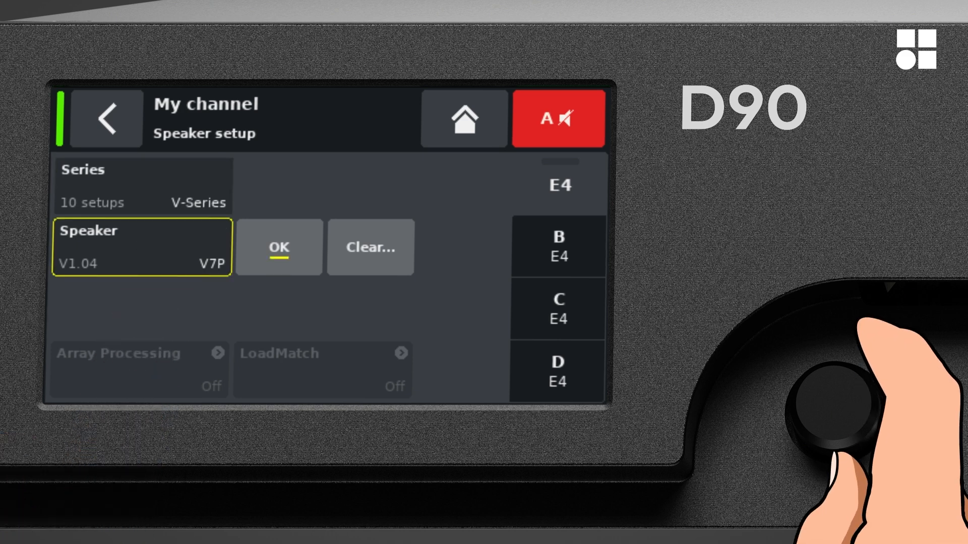
Scroll to the V8 Line setup, load it onto channel A, and bring up the Clear... prompt
scroll("down", 3)
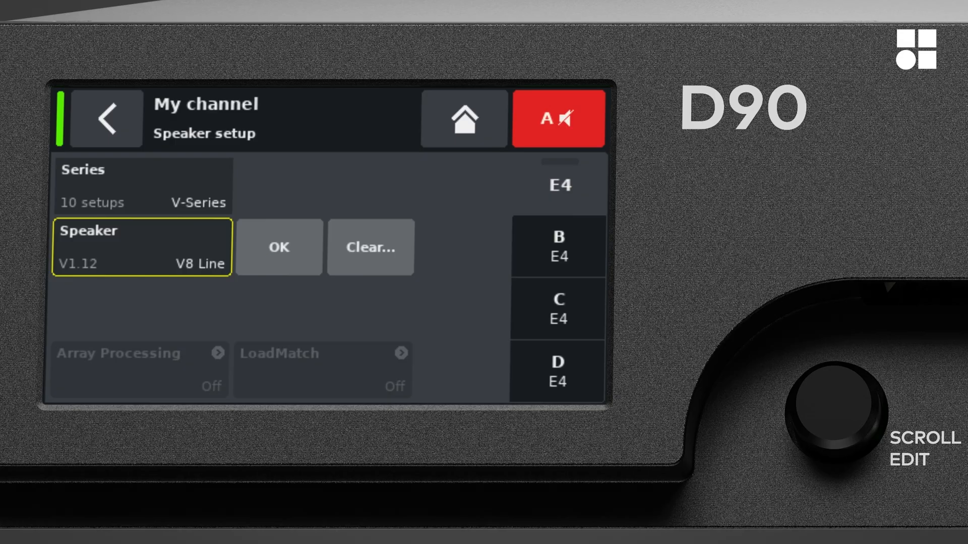
left_click(278, 247)
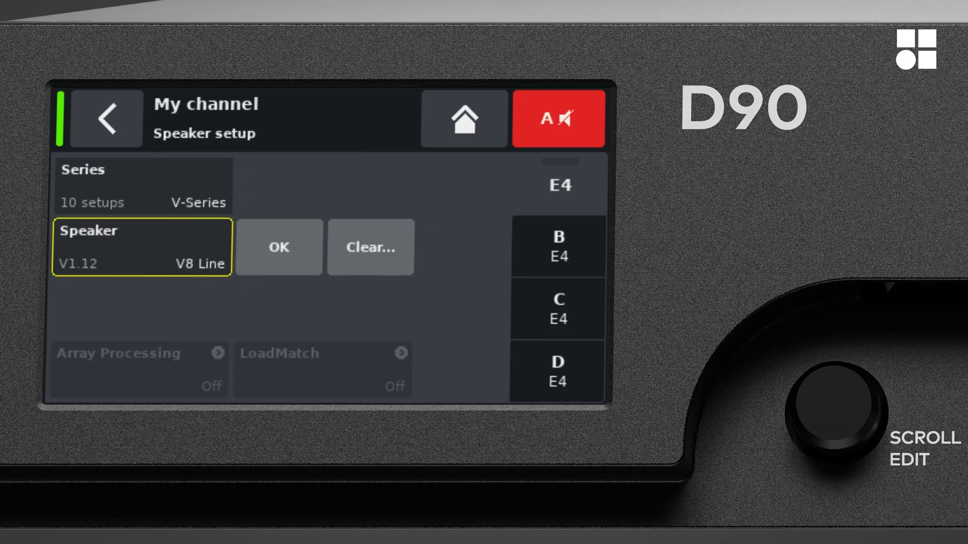
left_click(279, 247)
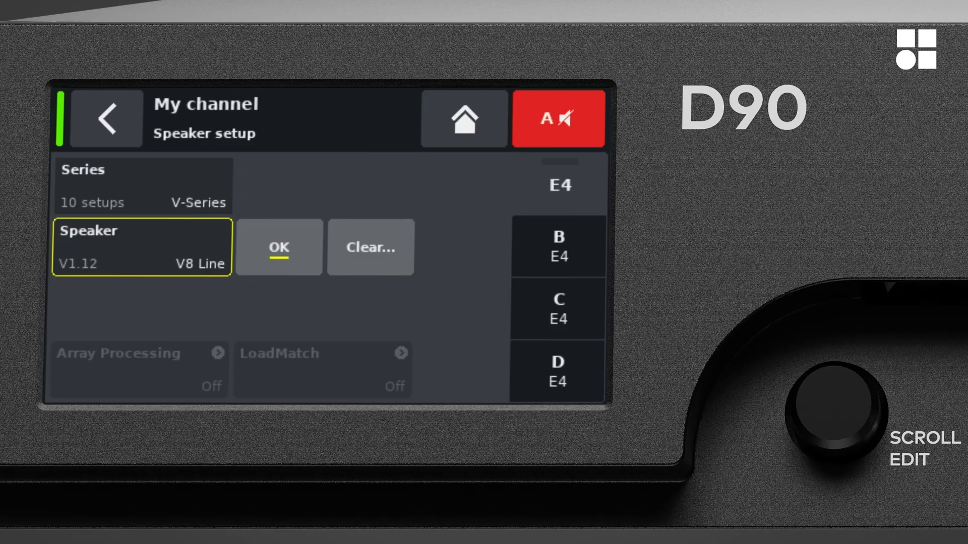
left_click(280, 248)
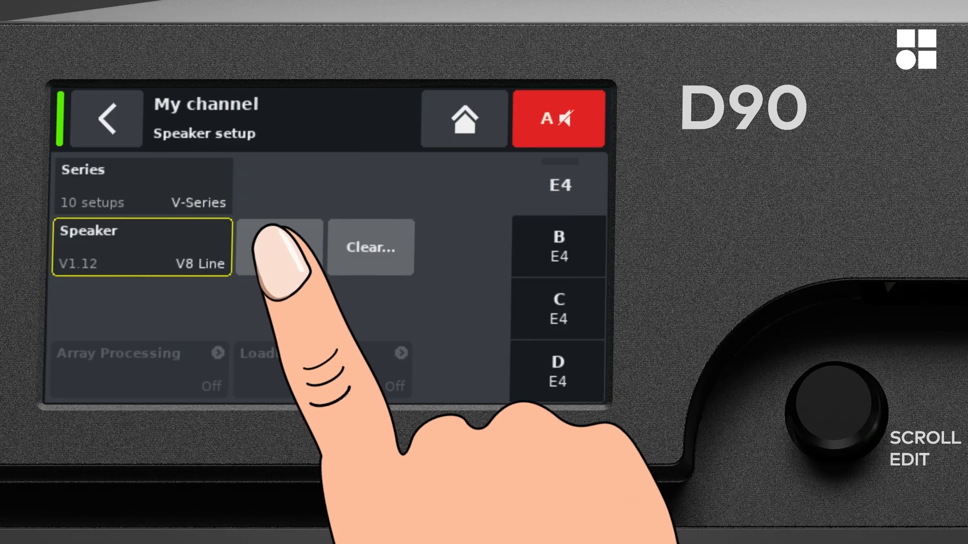
left_click(279, 246)
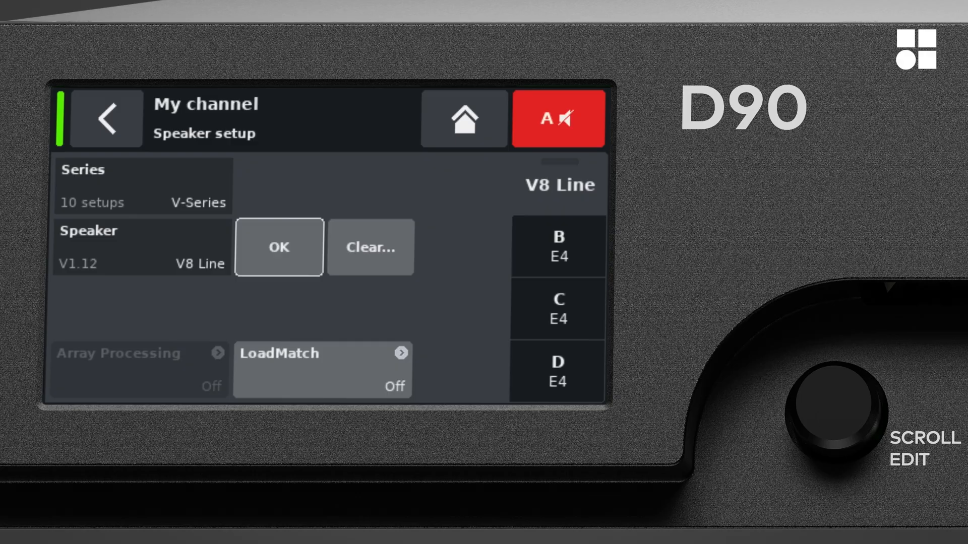
left_click(370, 248)
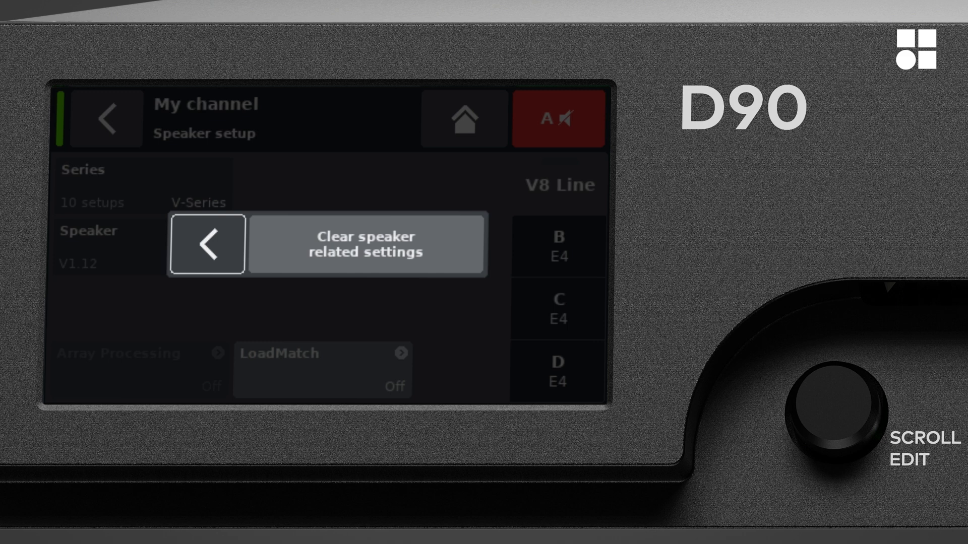
Clear the speaker-related settings, returning to My channel's overview with V8 Line loaded
left_click(366, 244)
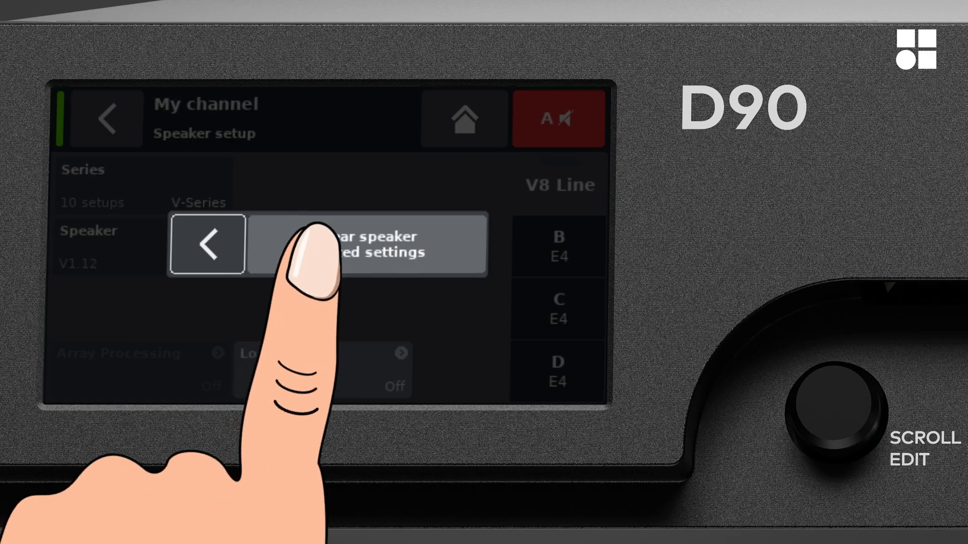
left_click(207, 243)
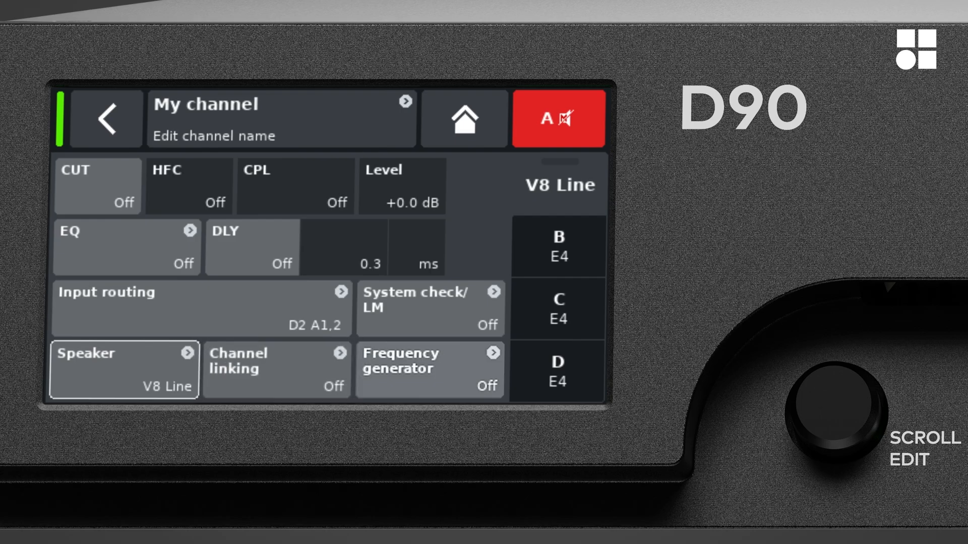
Set channel linking A->BCD with EQ and Delay, then show My channel's frequency generator
left_click(275, 369)
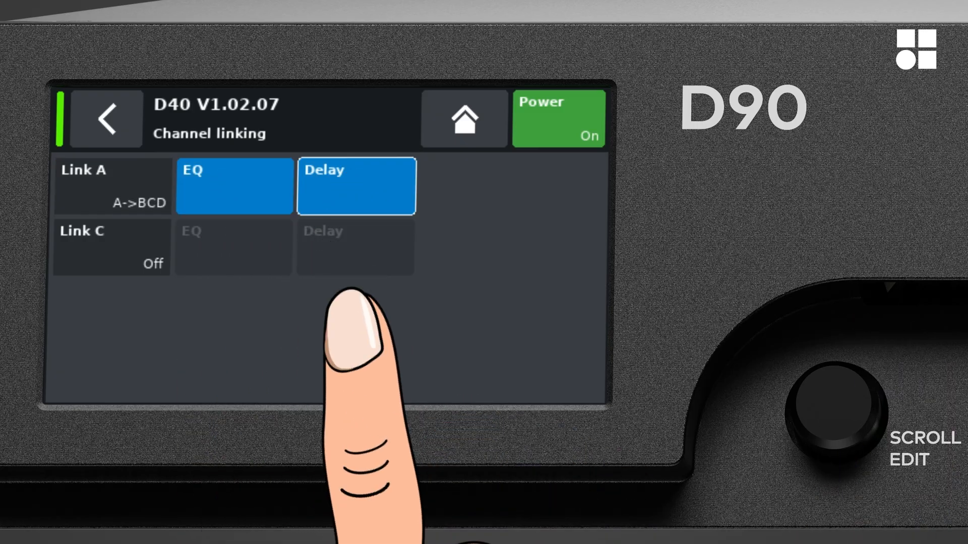
left_click(105, 122)
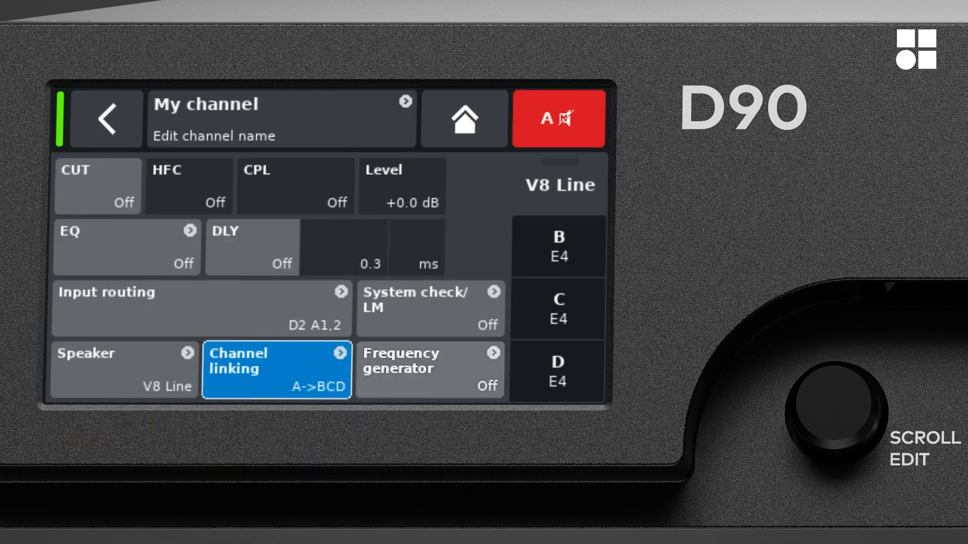
left_click(424, 368)
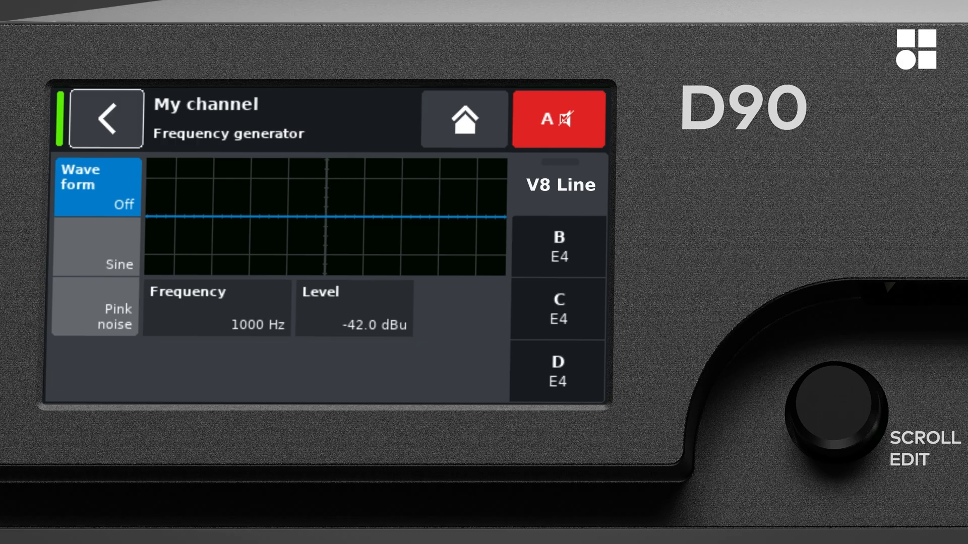
left_click(557, 314)
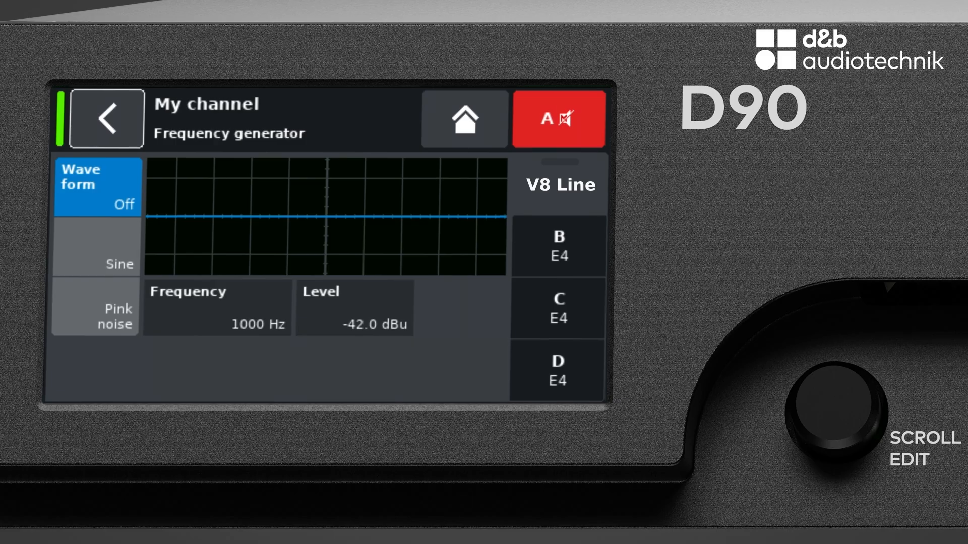
left_click(355, 309)
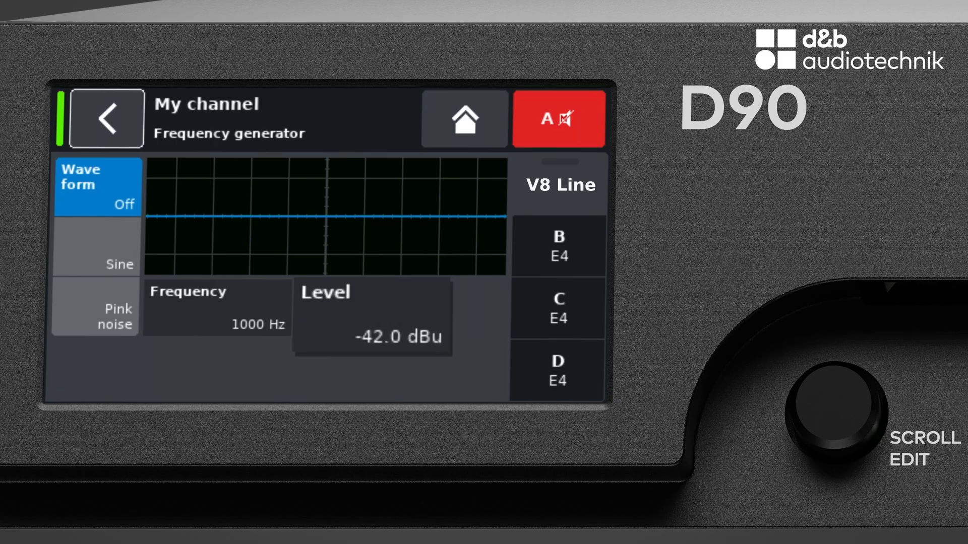